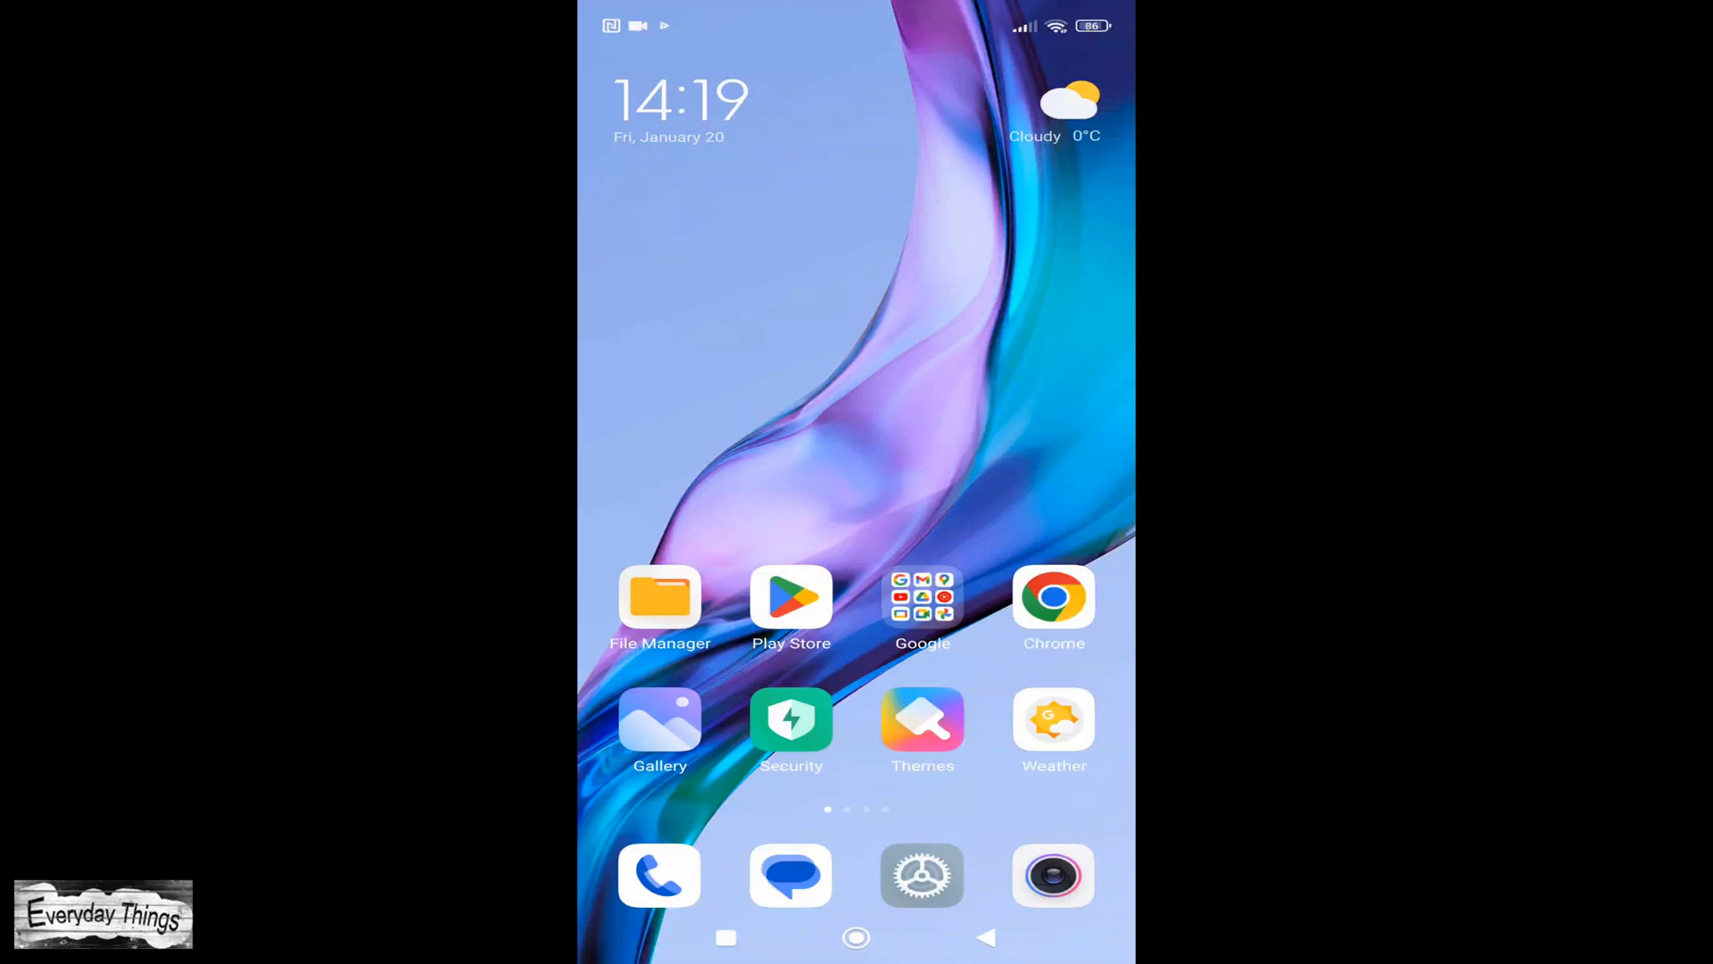
# Step: Launch Chrome from the home screen to reach the Google search page
pyautogui.click(1054, 596)
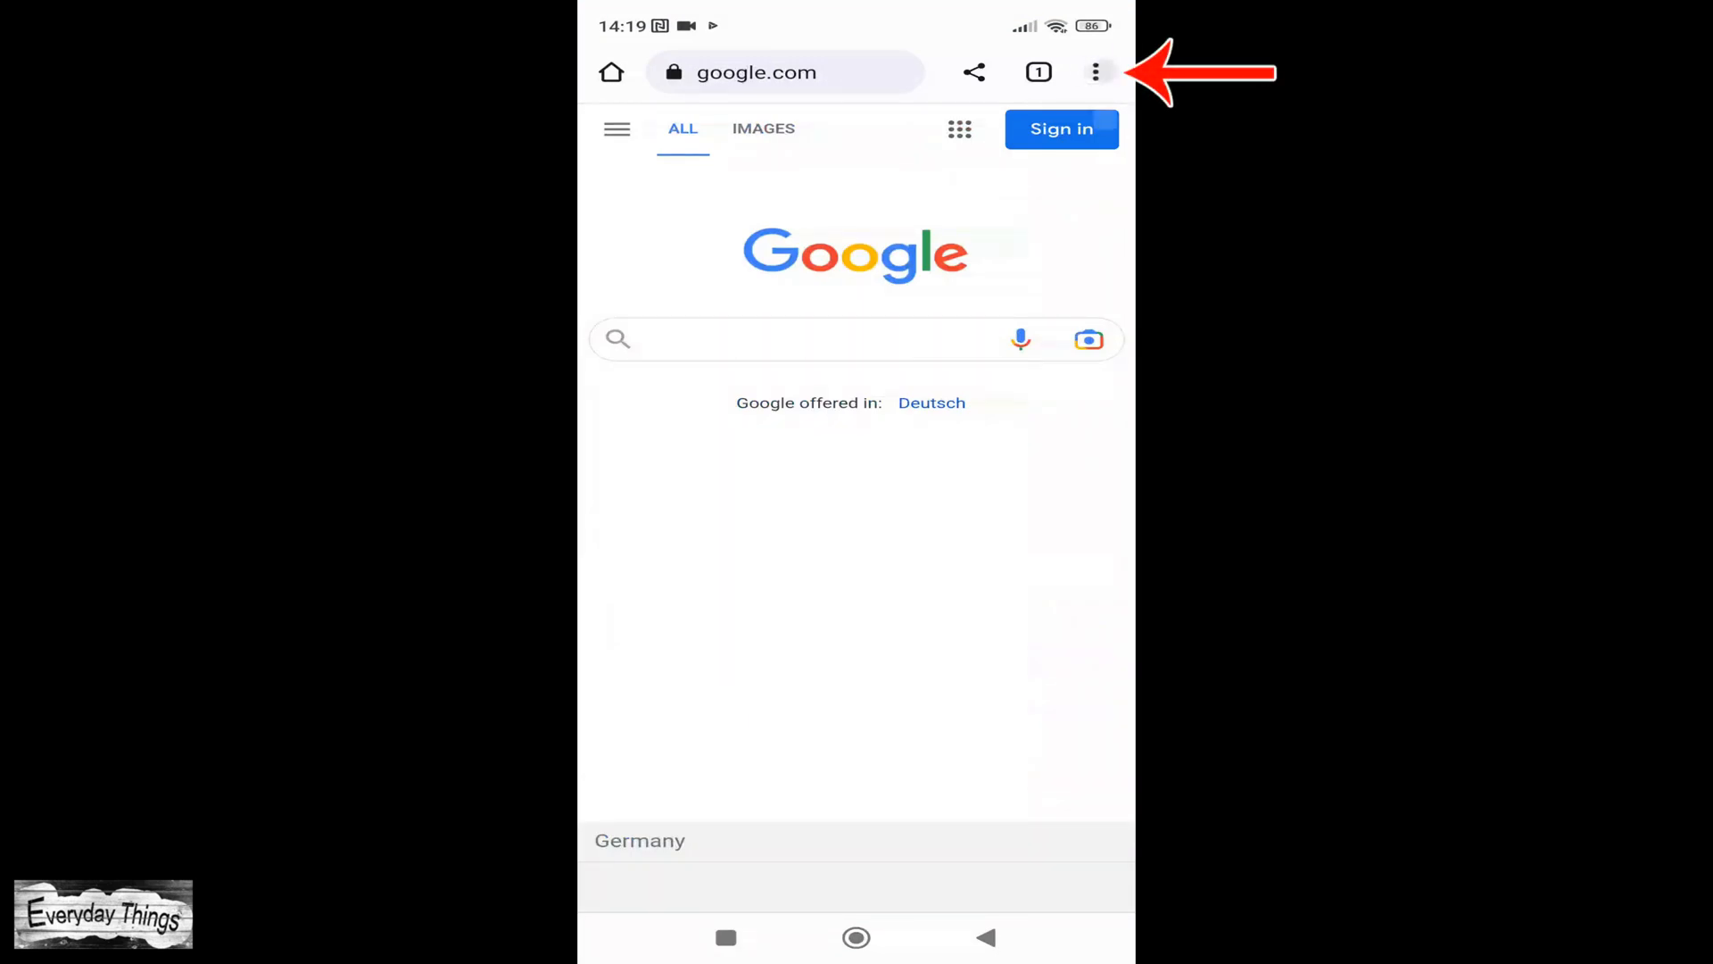
# Step: Open History from the three-dot menu and scroll through today's visited pages
pyautogui.click(1099, 73)
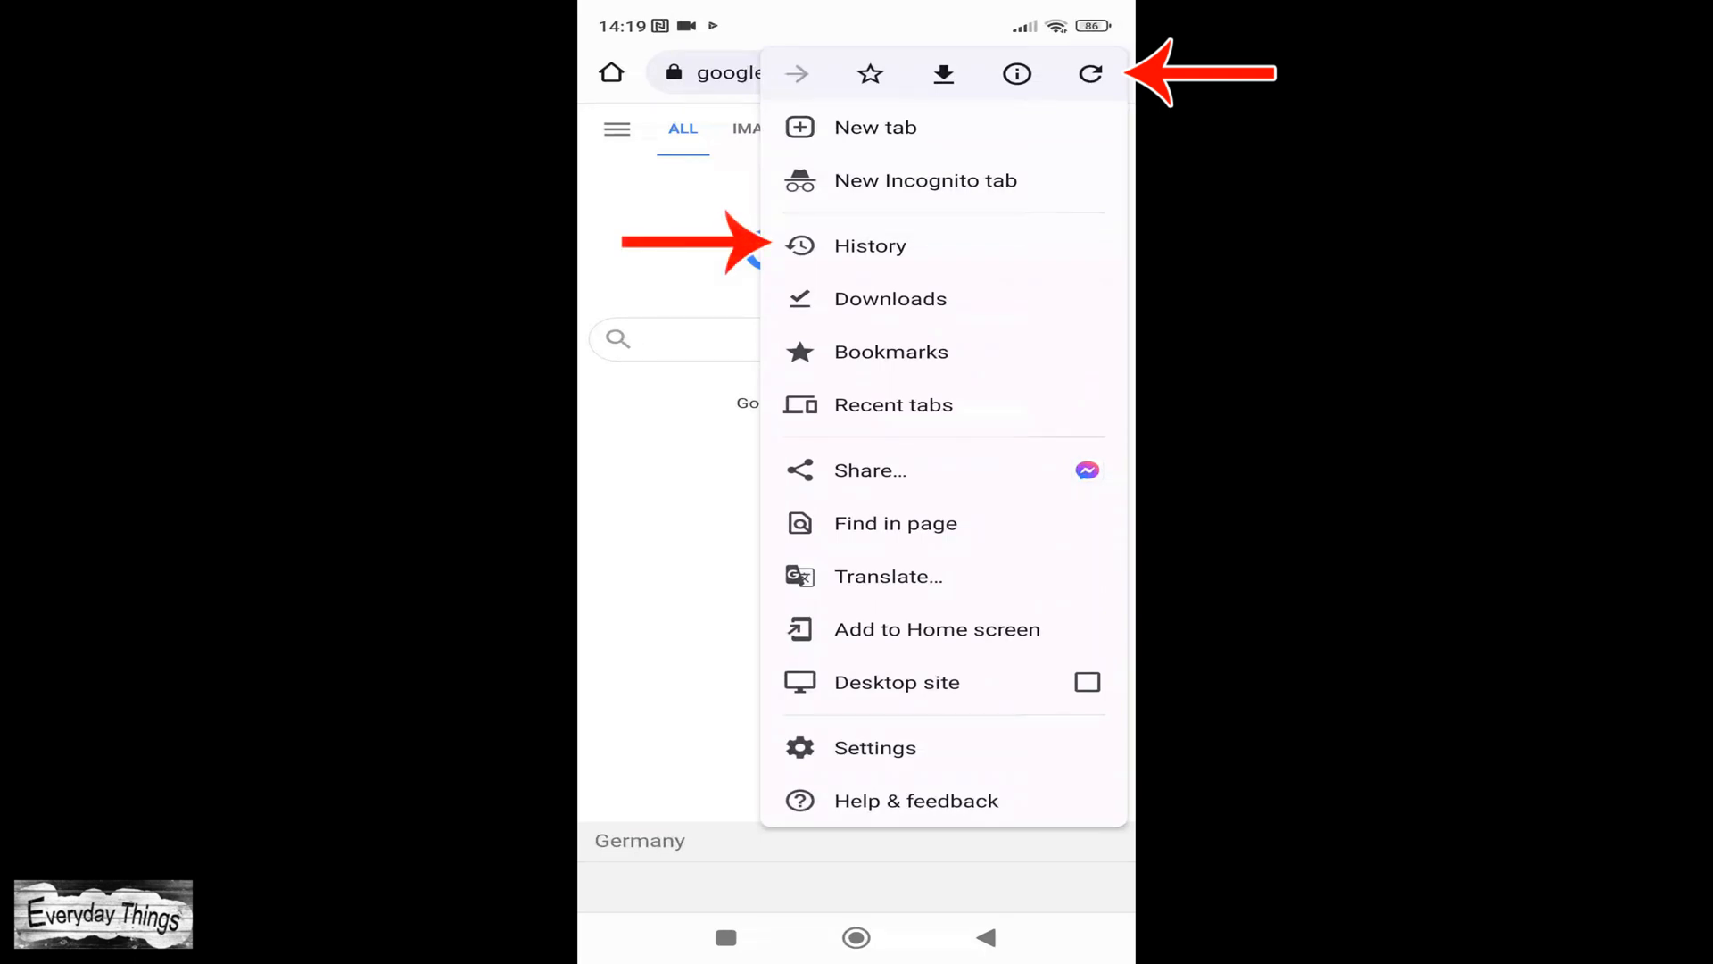
pyautogui.click(870, 246)
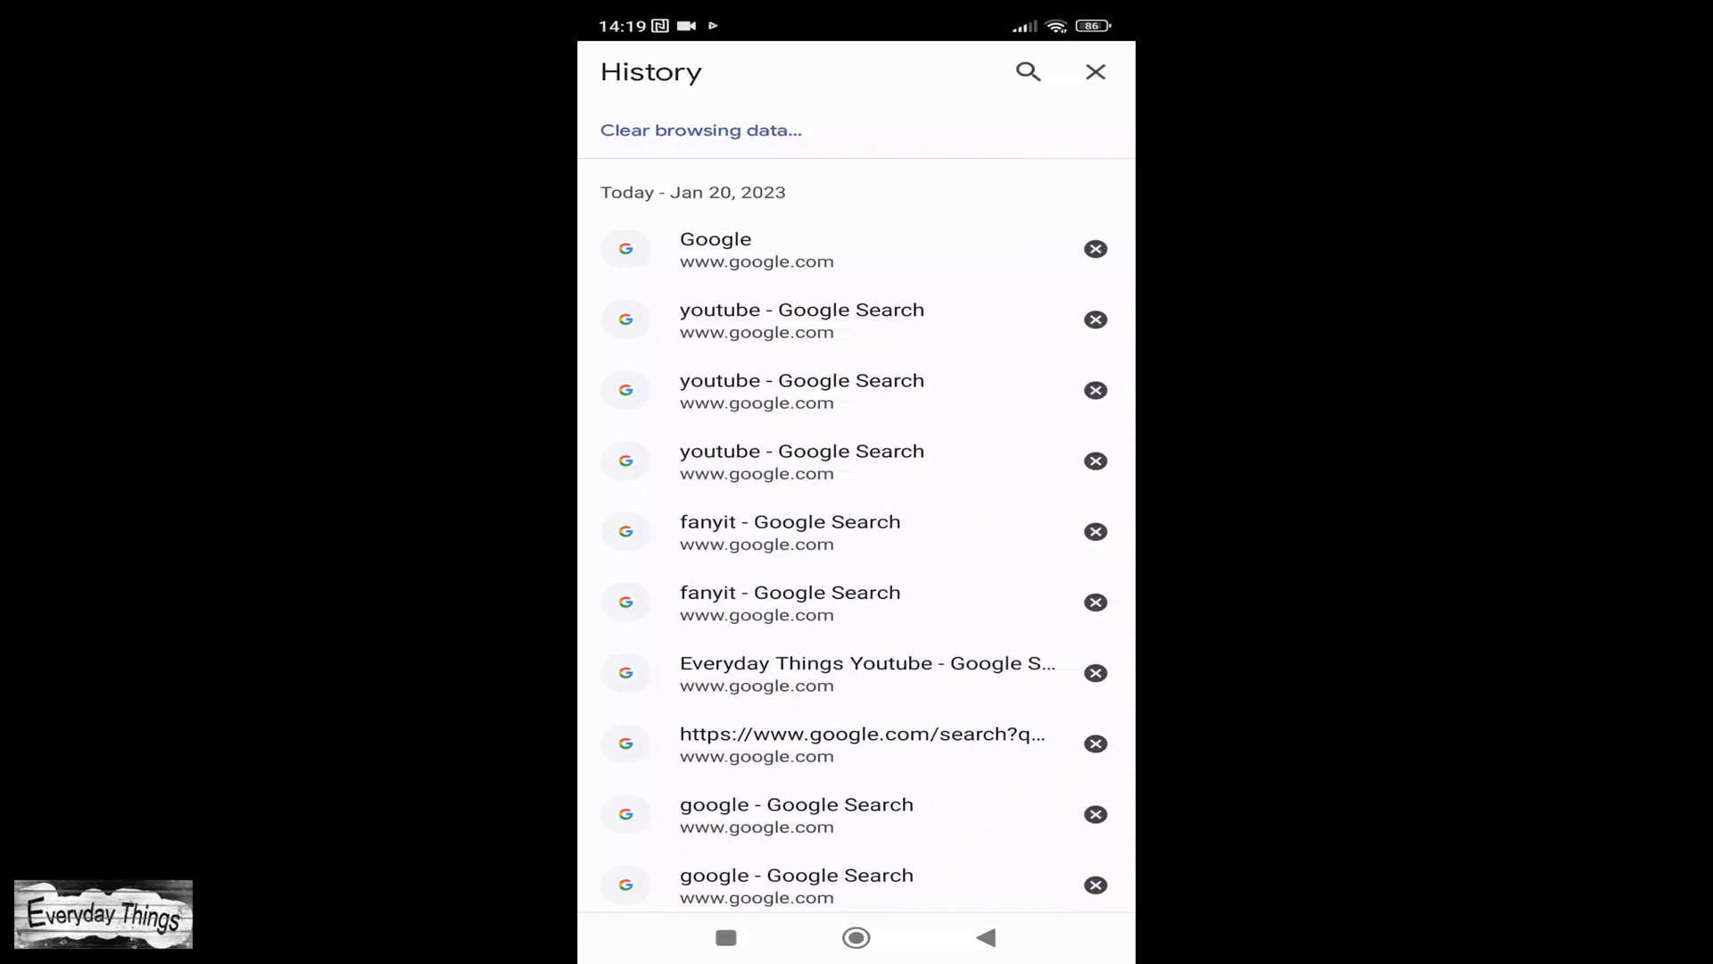
pyautogui.scroll(-3)
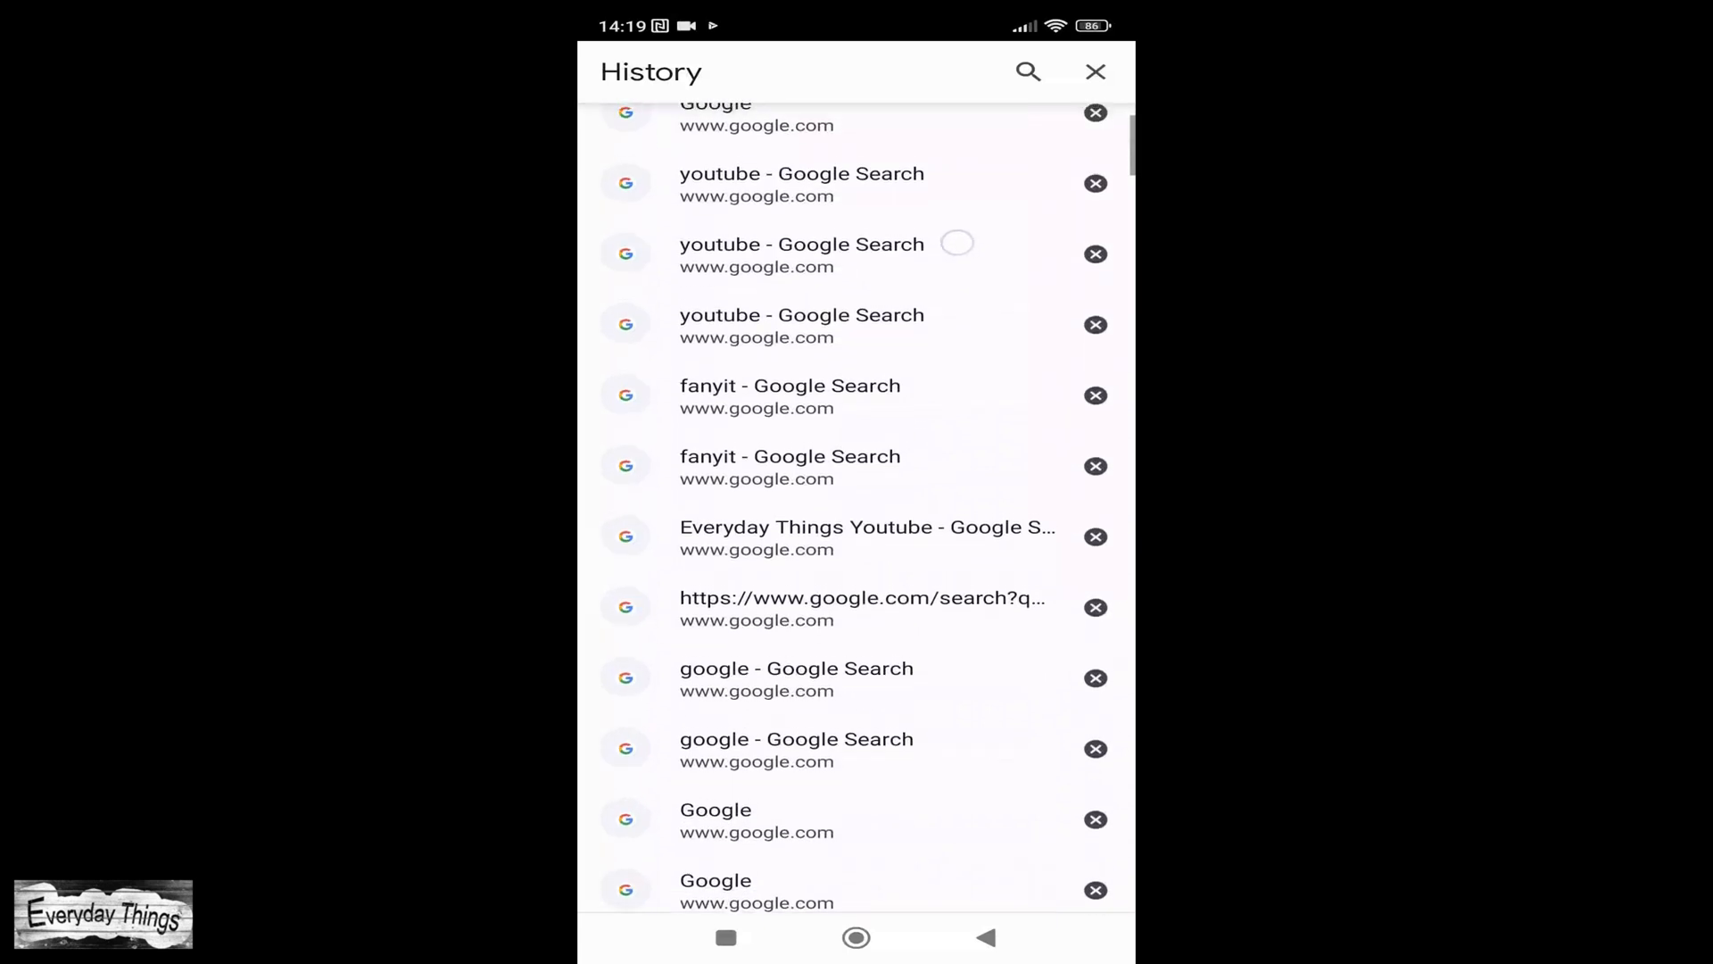
pyautogui.scroll(-3)
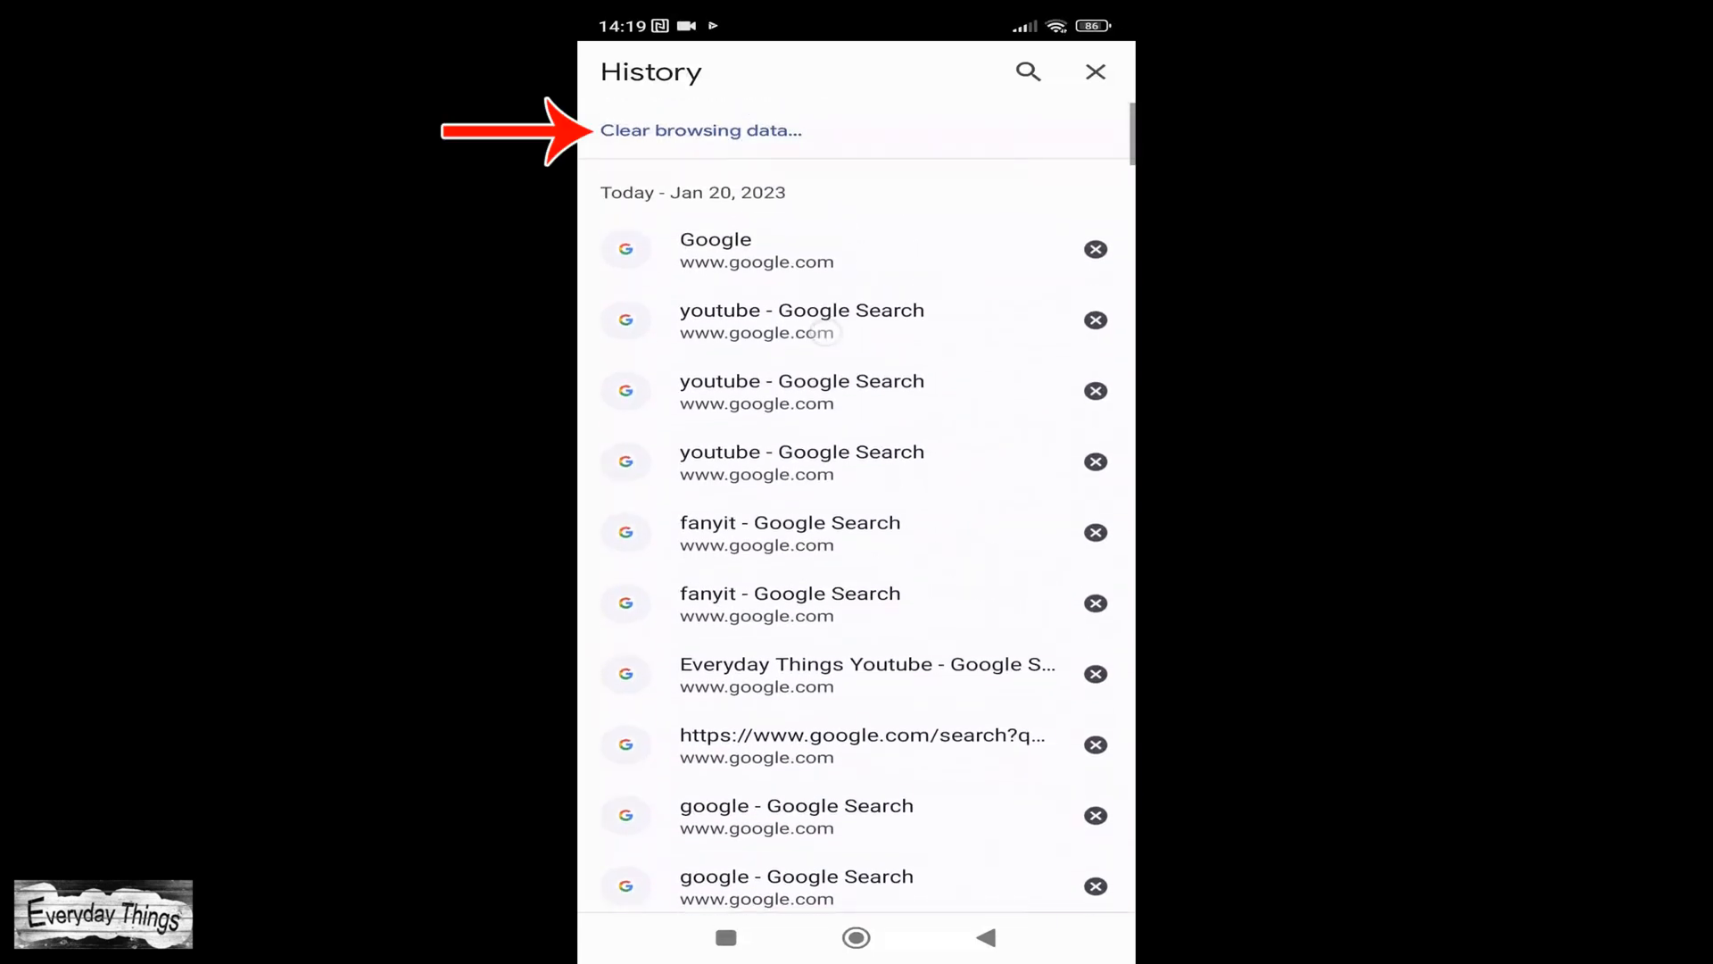
# Step: Open Clear browsing data, review the Advanced tab, then return to Basic
pyautogui.click(701, 130)
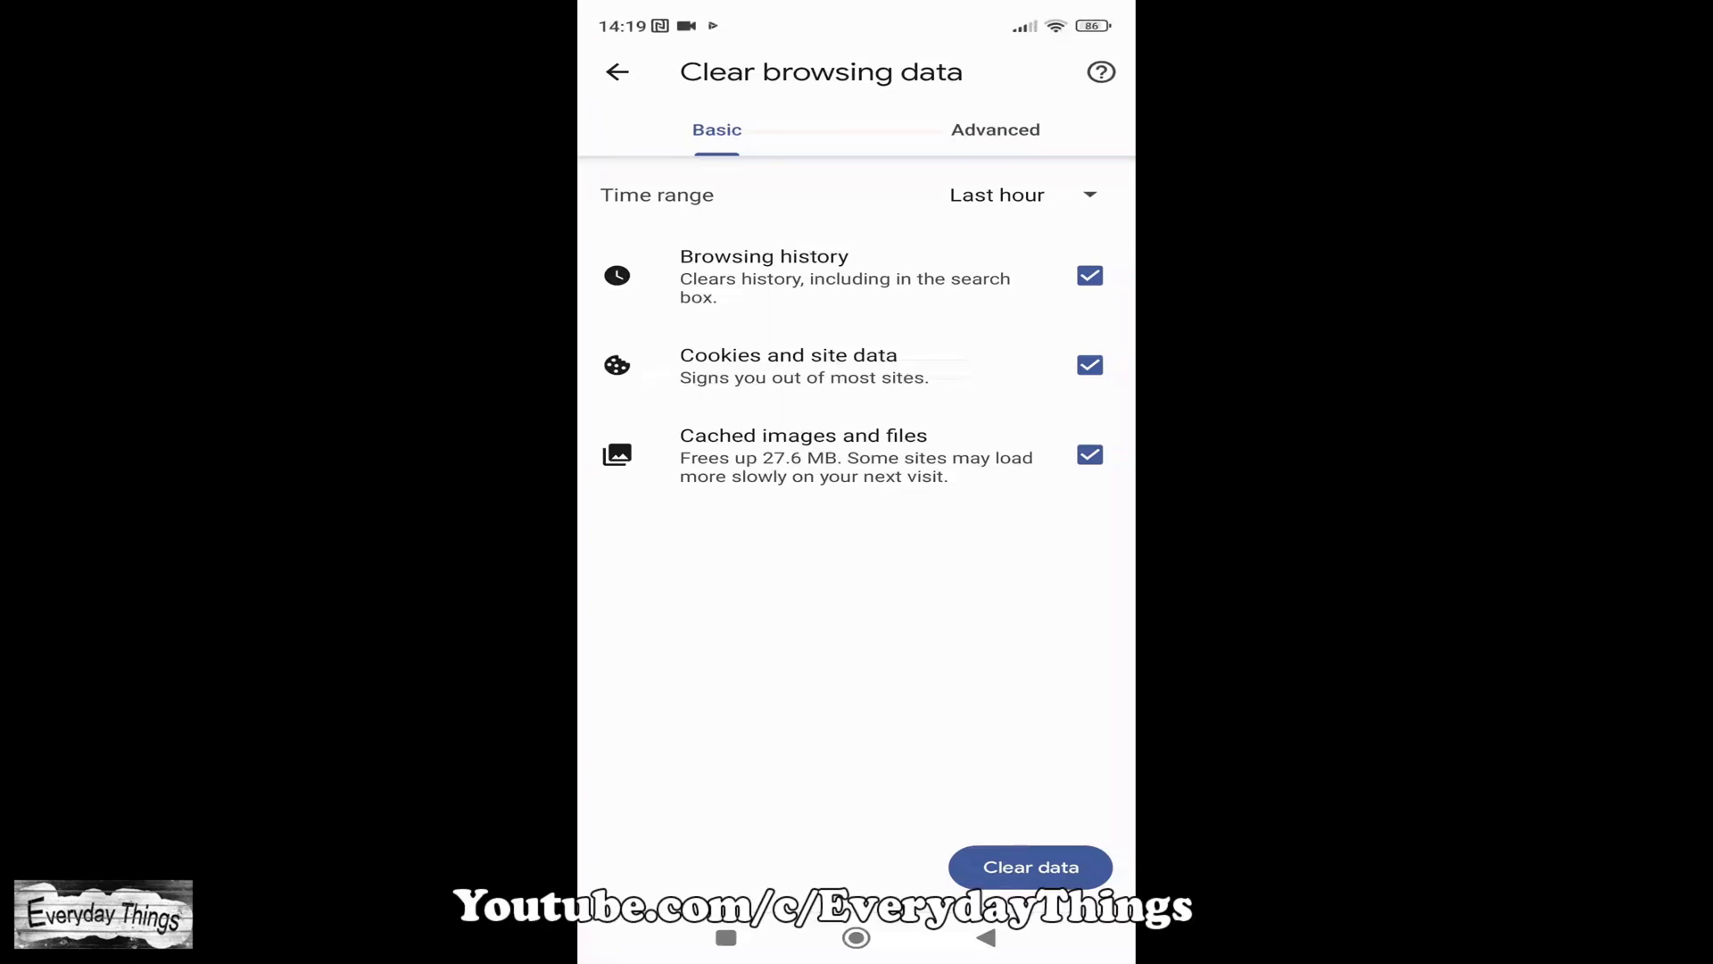
pyautogui.click(995, 129)
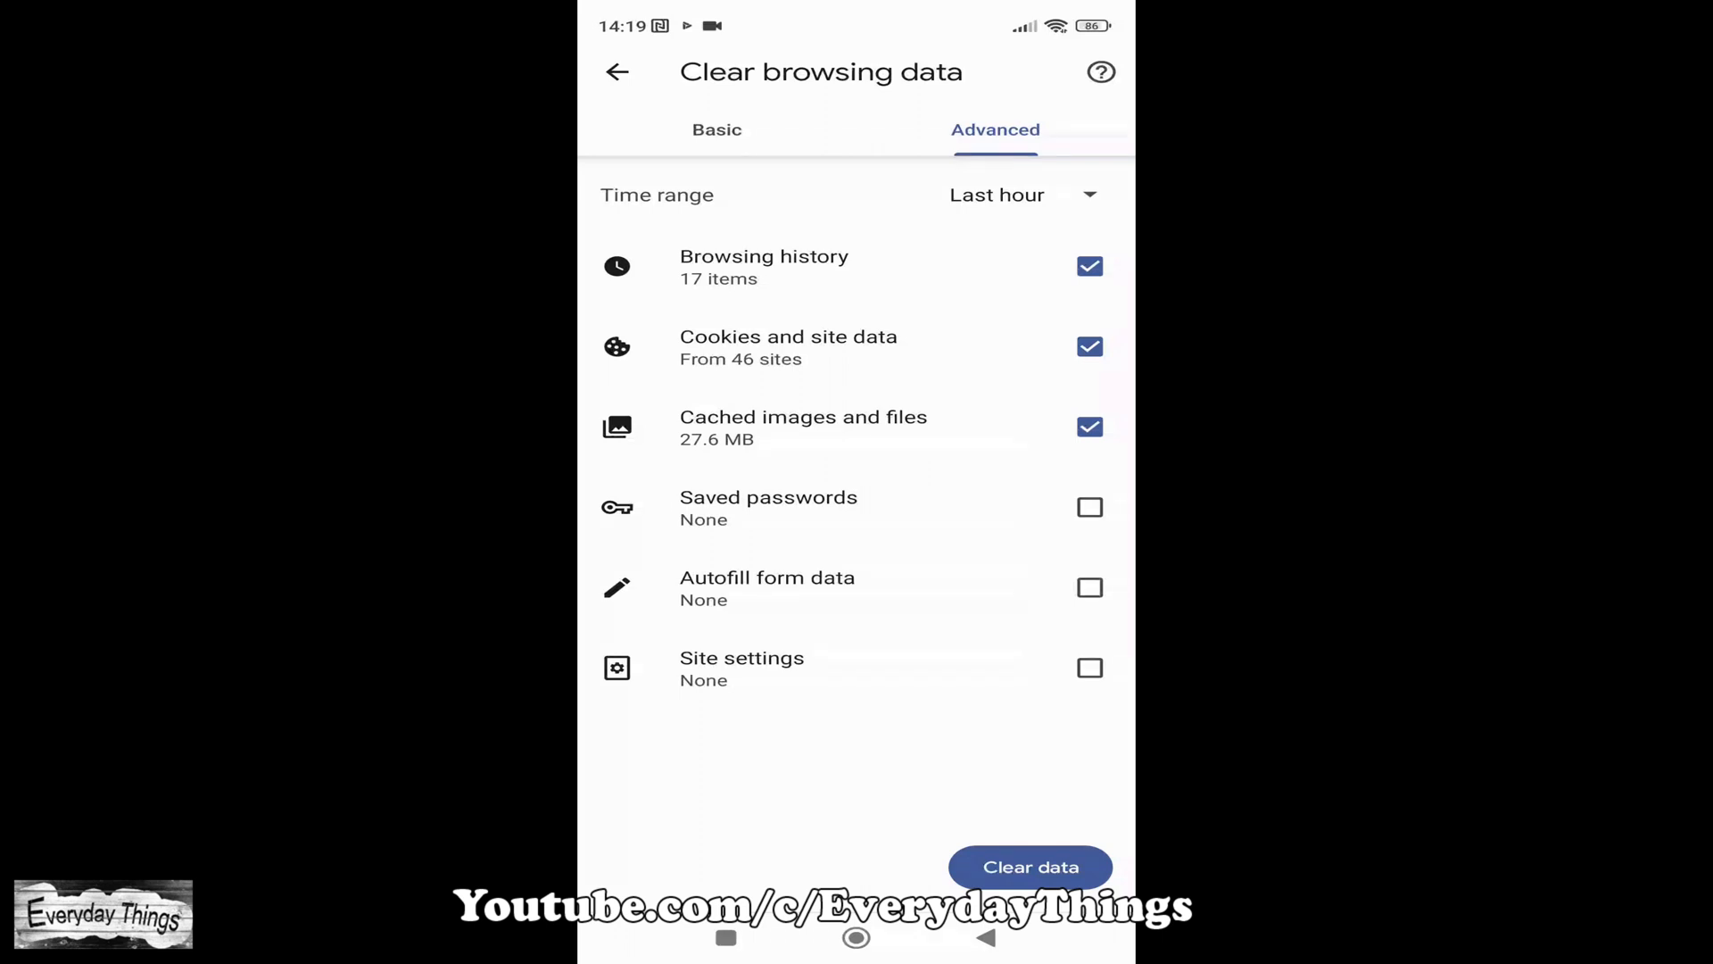
pyautogui.click(716, 130)
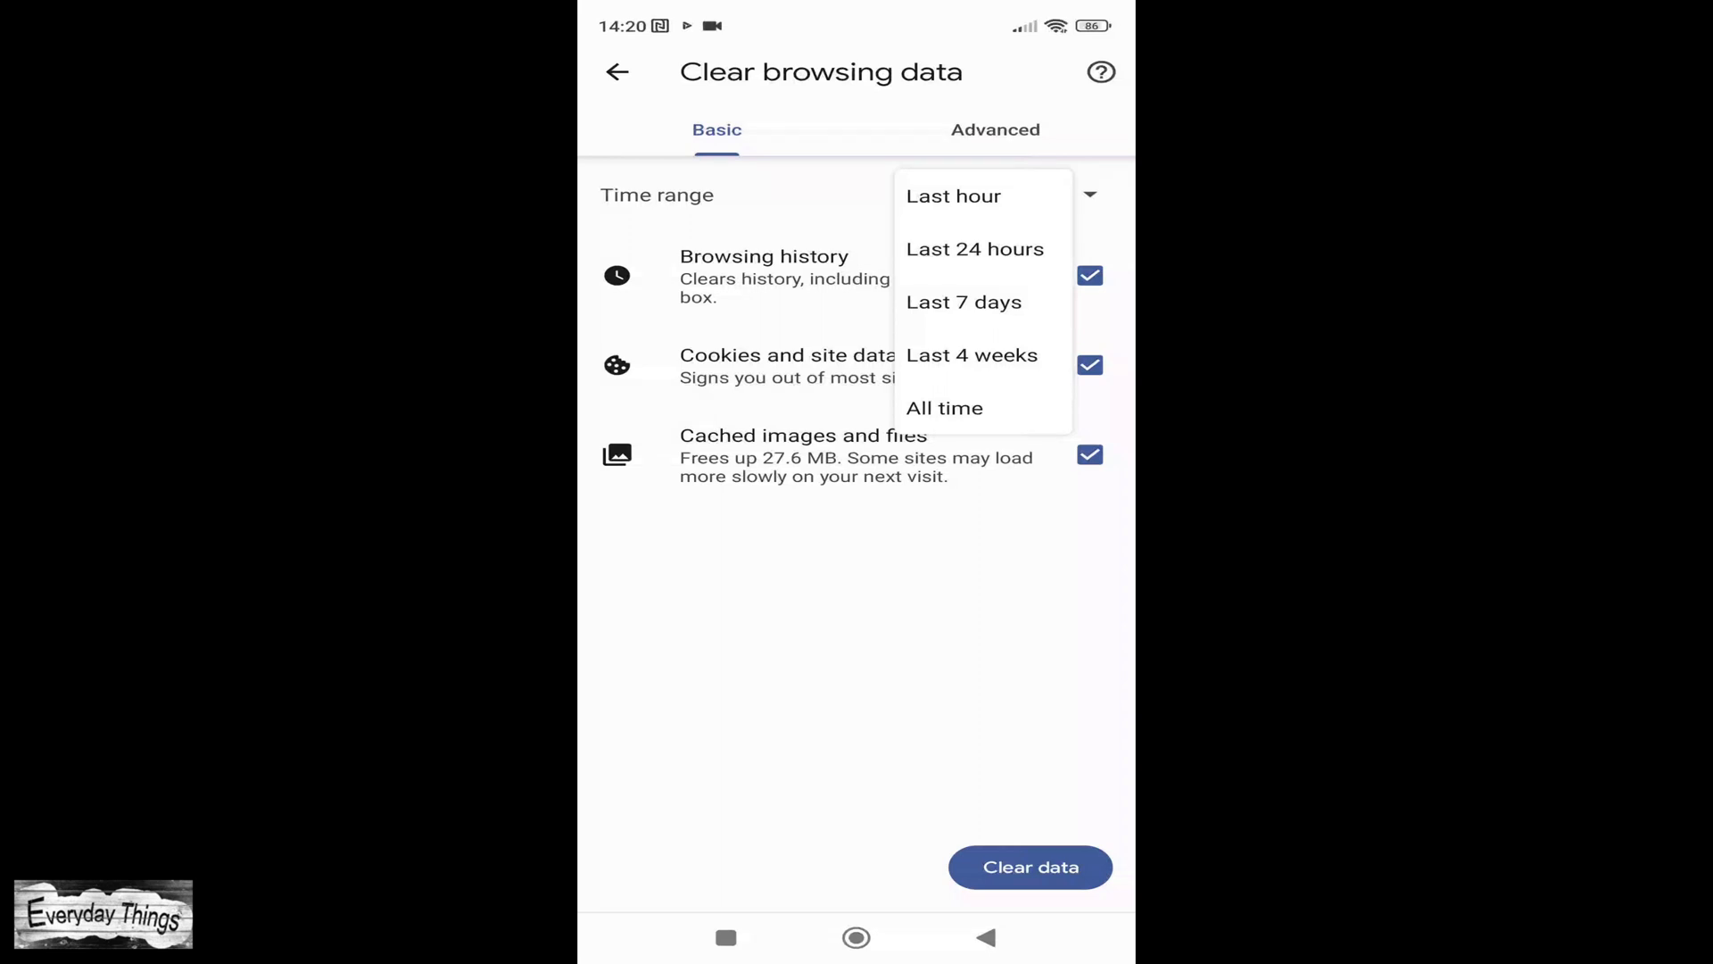
# Step: Set the time range to All time and confirm clearing history, cookies and cache
pyautogui.click(944, 408)
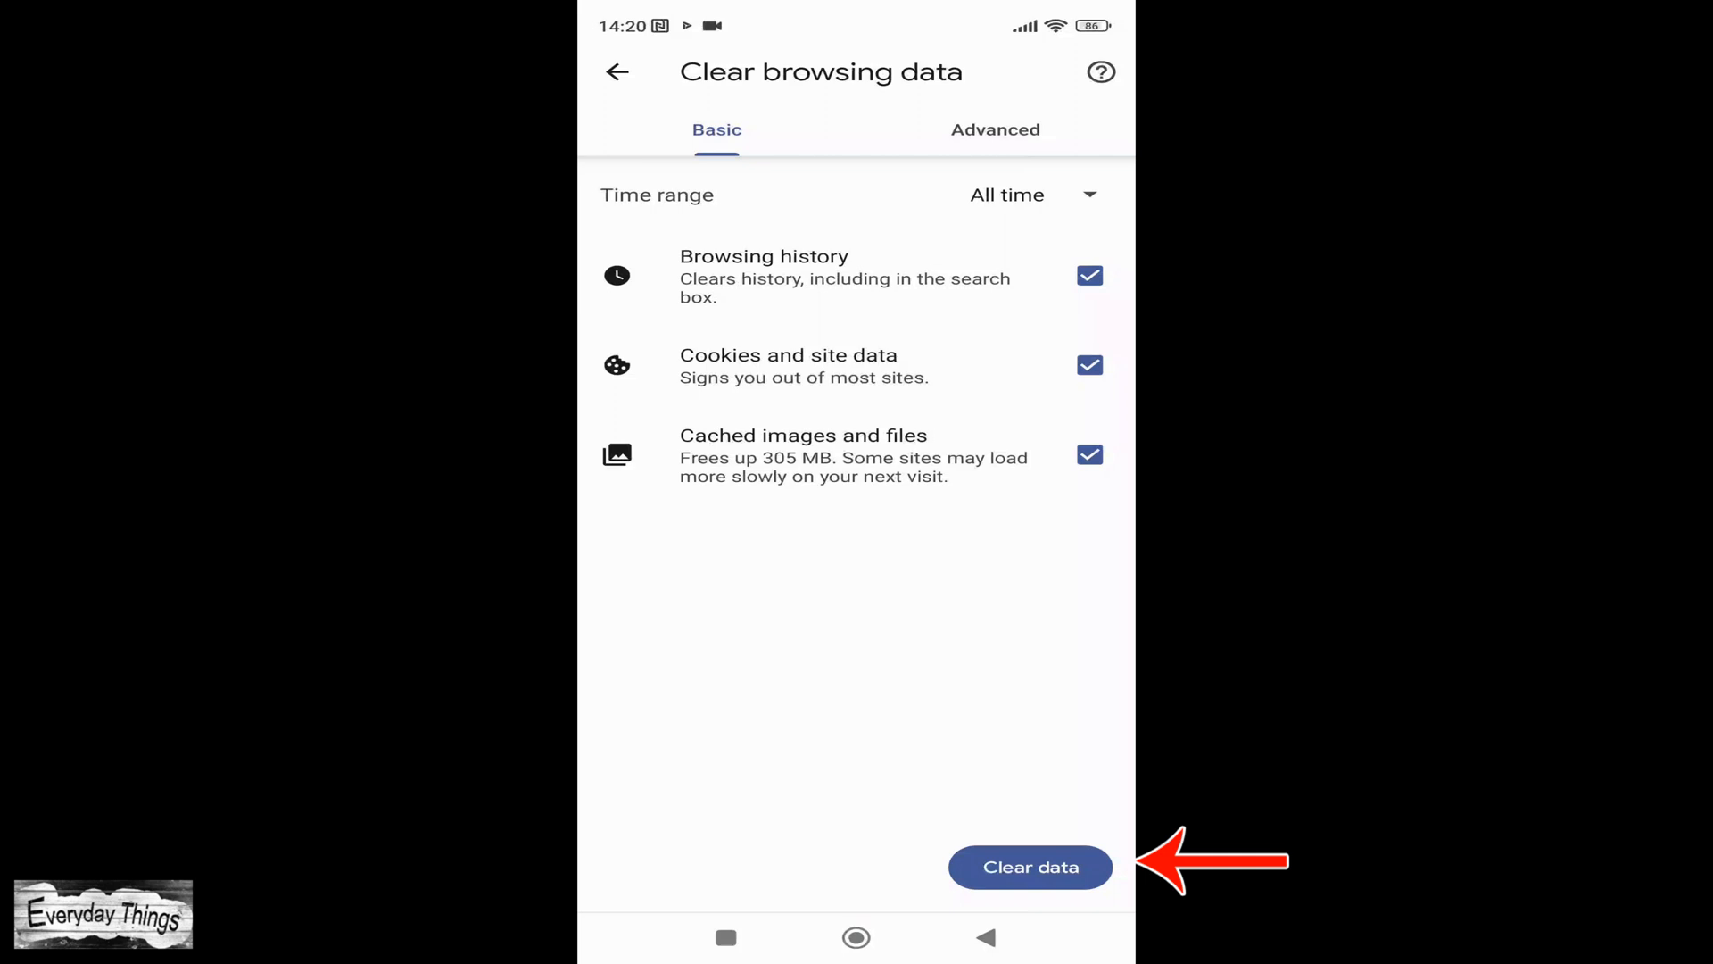
pyautogui.click(1029, 867)
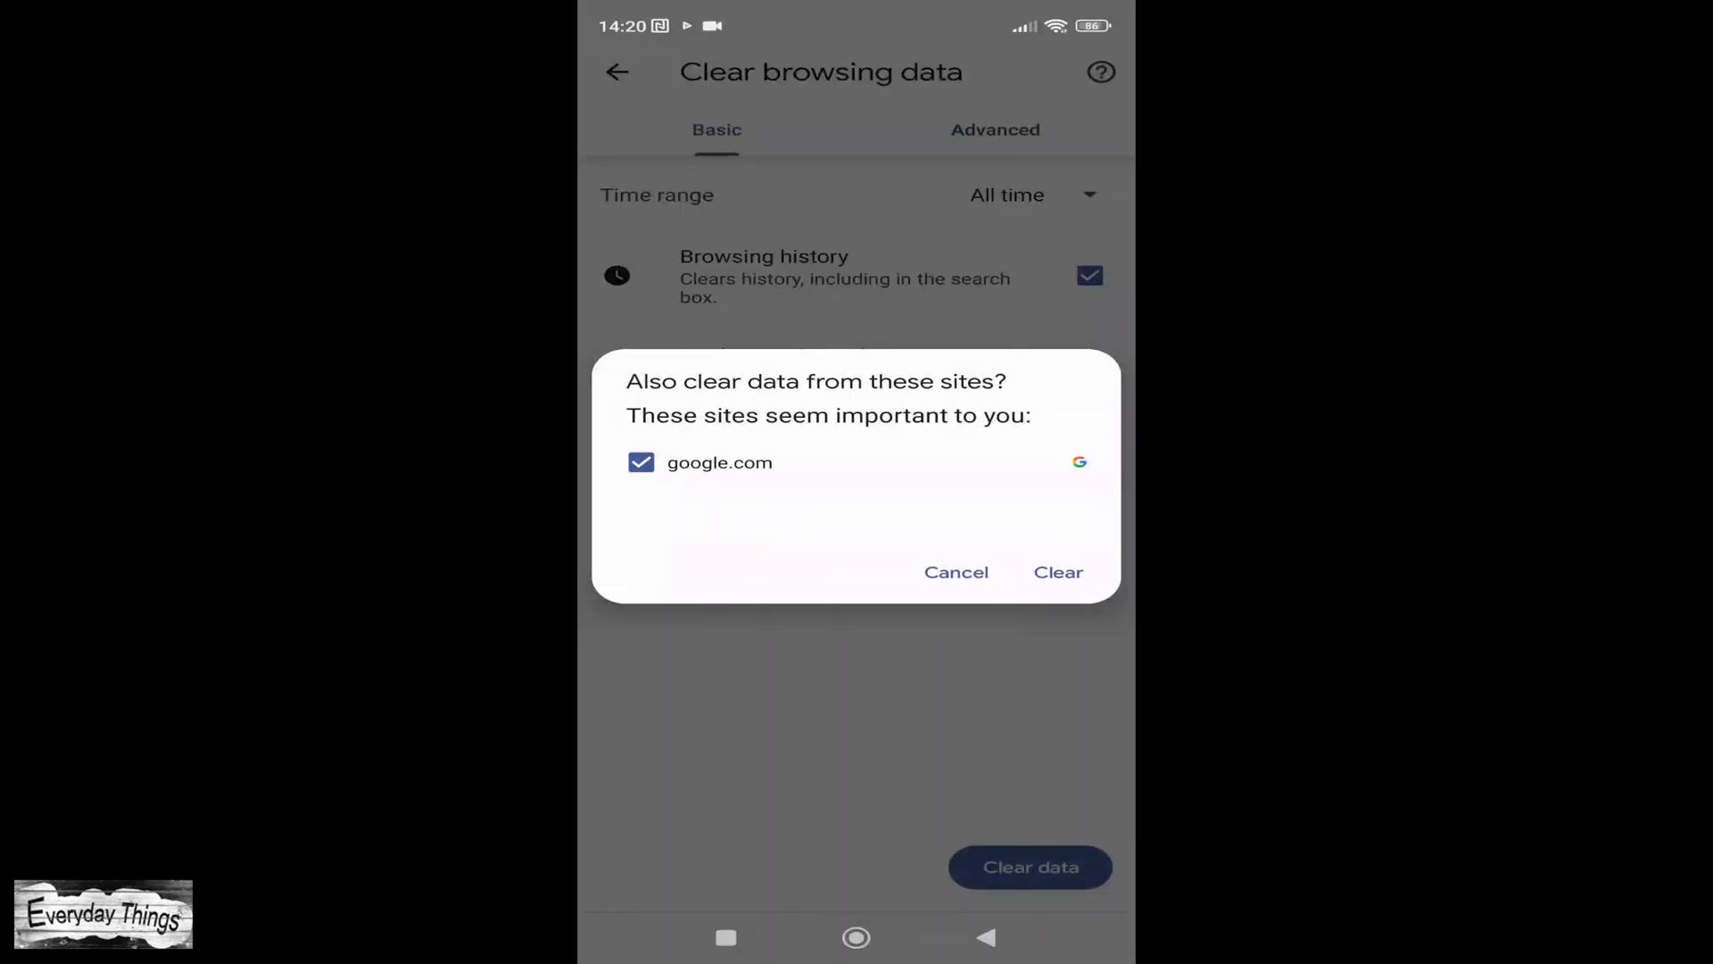
pyautogui.click(1058, 572)
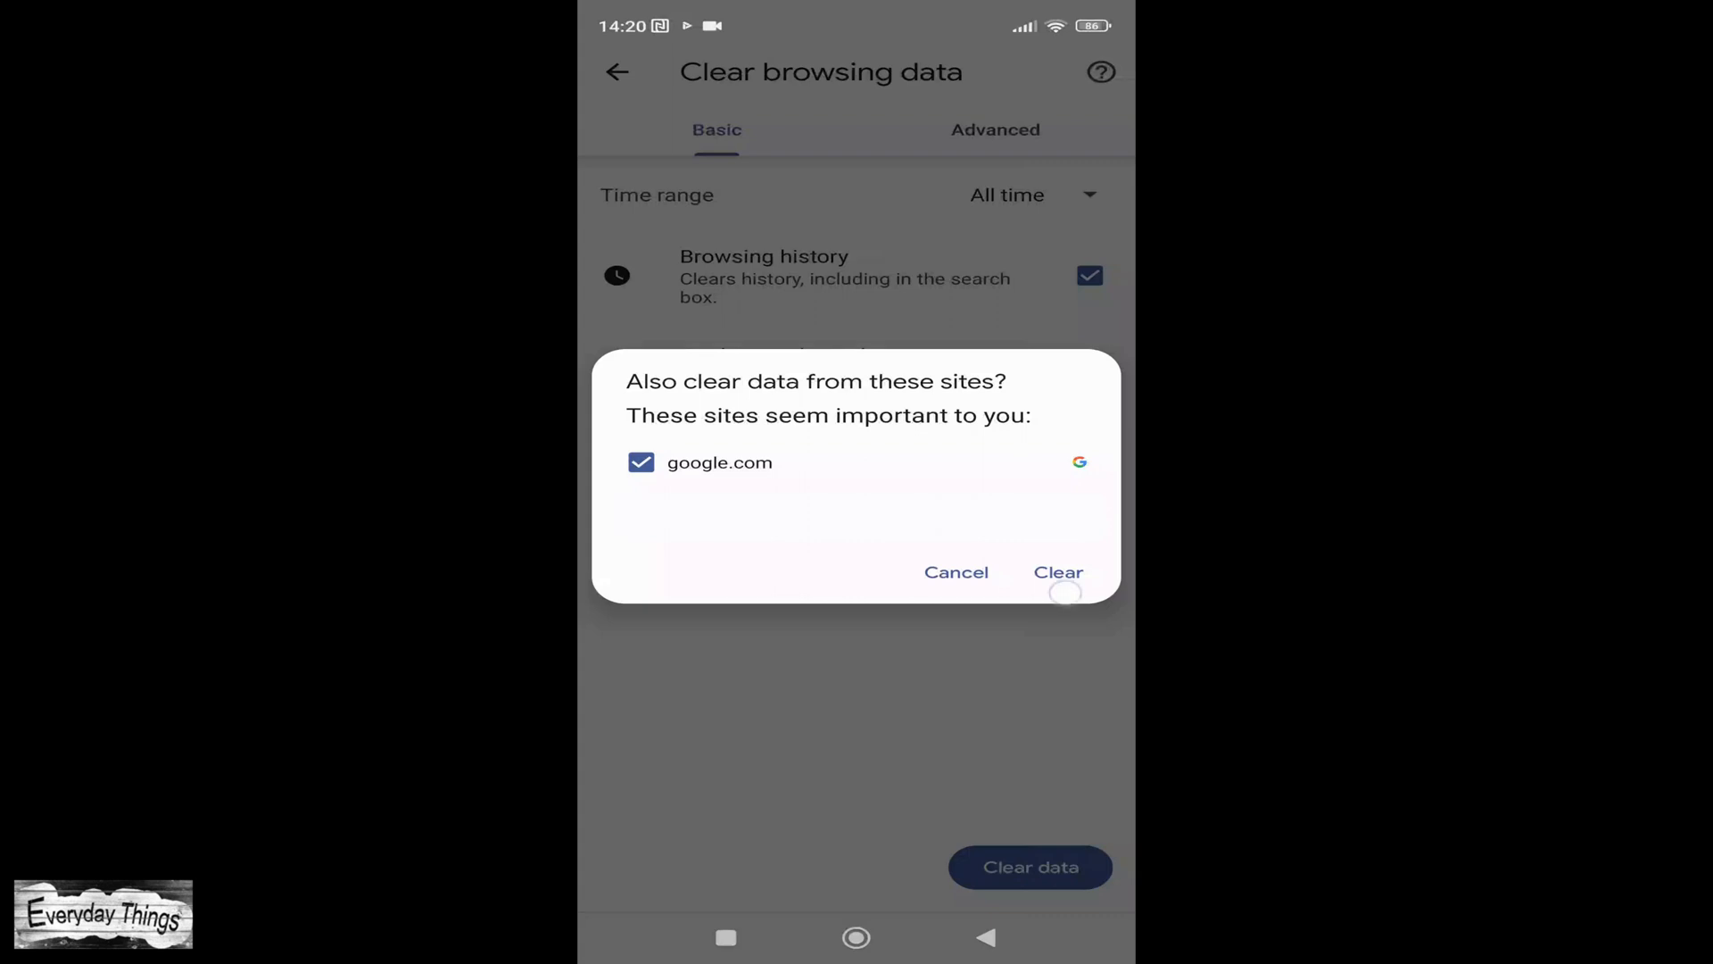
pyautogui.click(1058, 571)
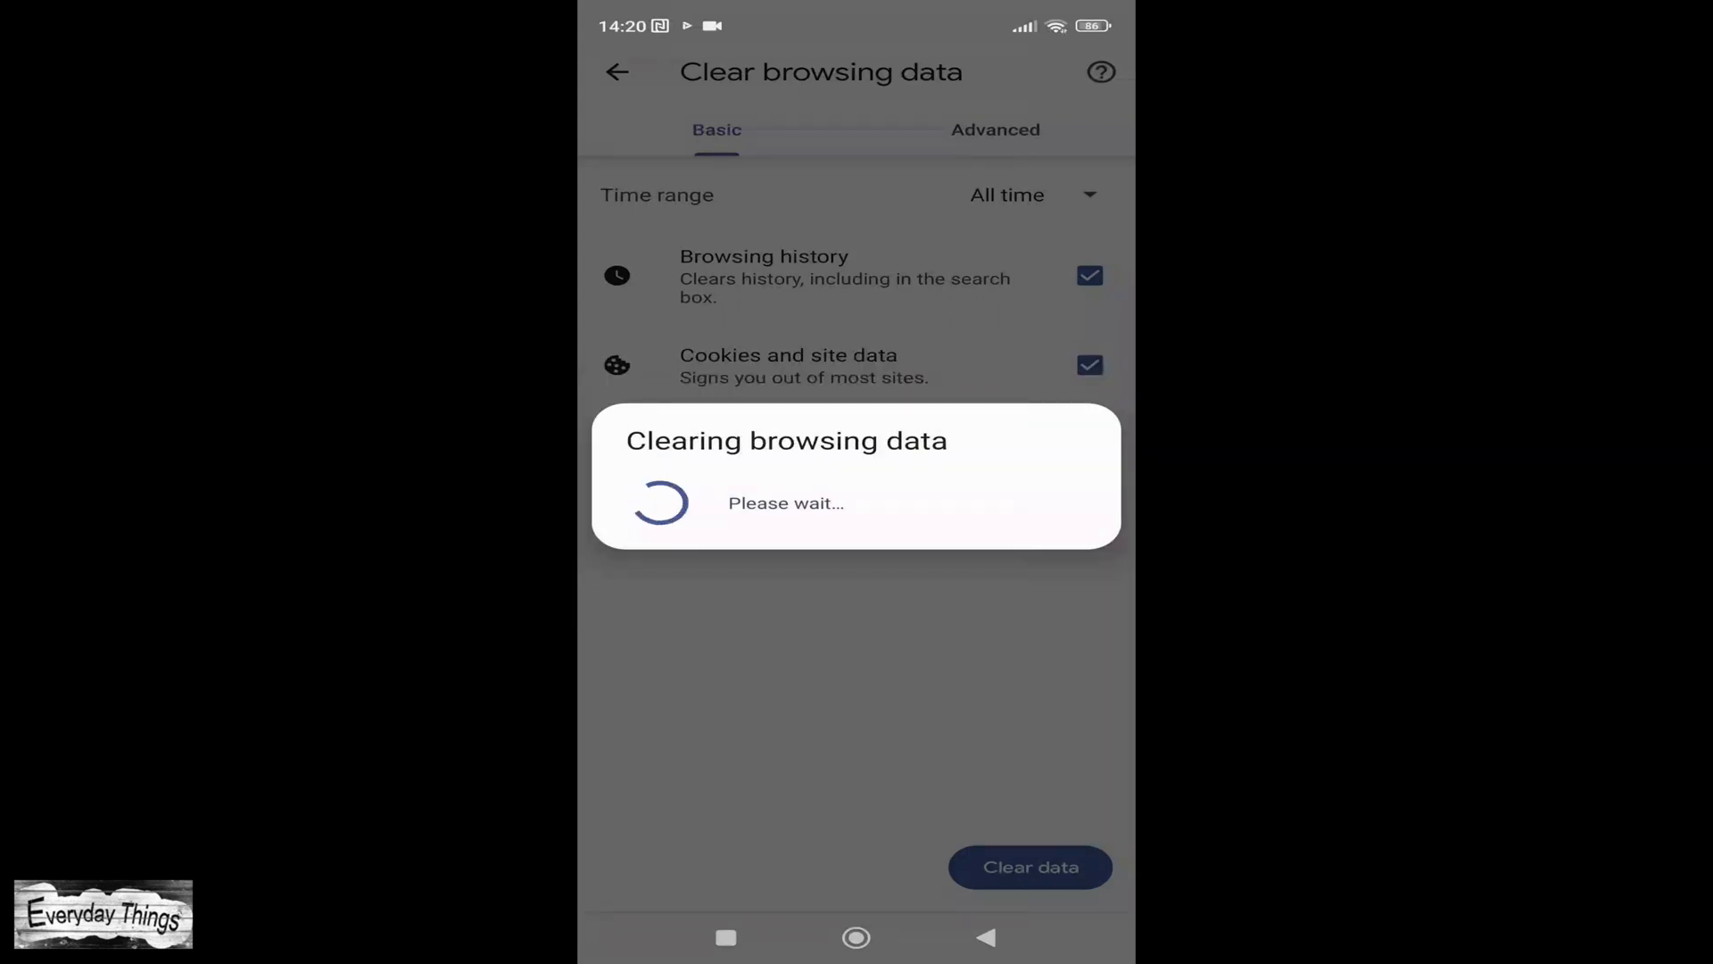